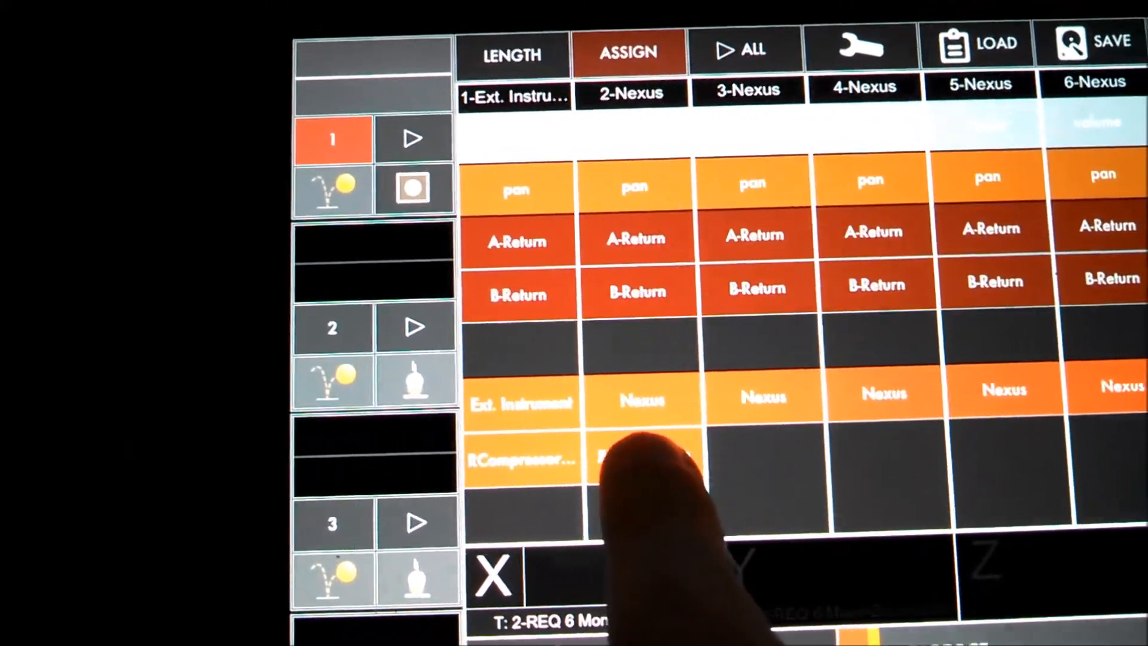
# Assign track 2's REQ 6 Mono Band3 Gain to the bounce-ball pad's Y axis.
pyautogui.click(637, 454)
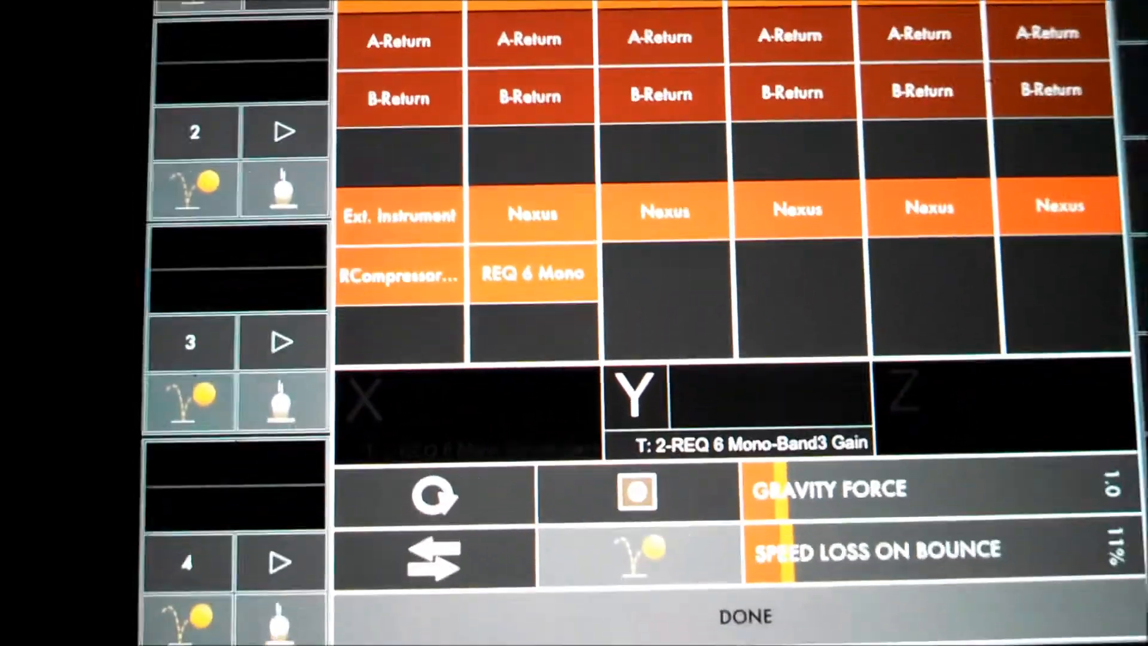
pyautogui.scroll(3)
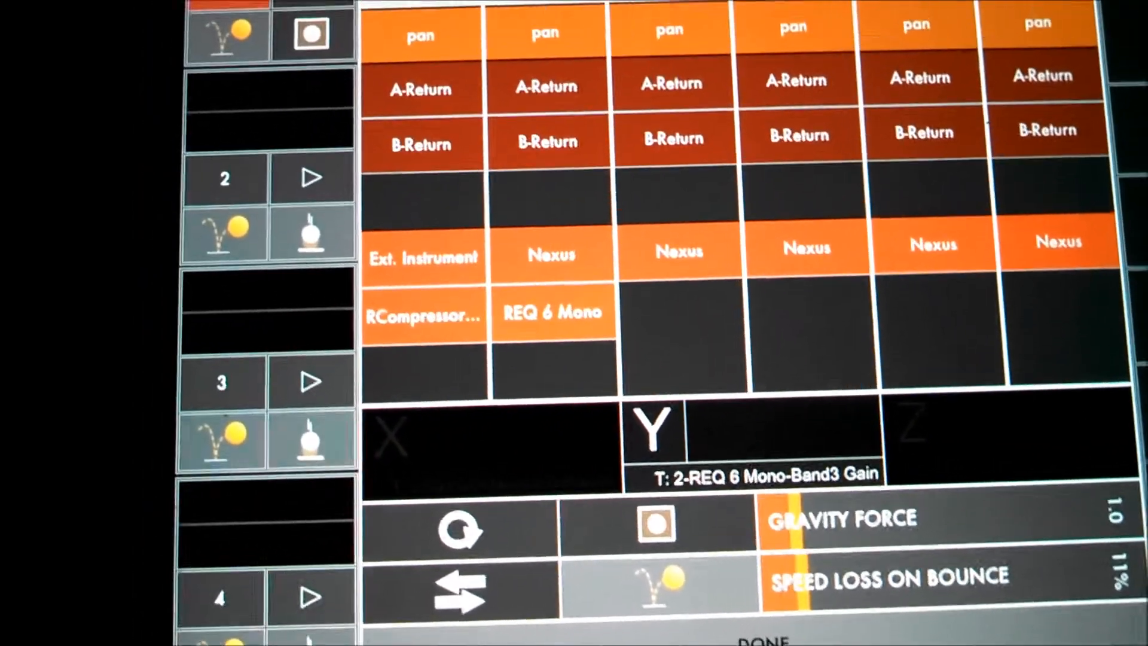
pyautogui.scroll(-3)
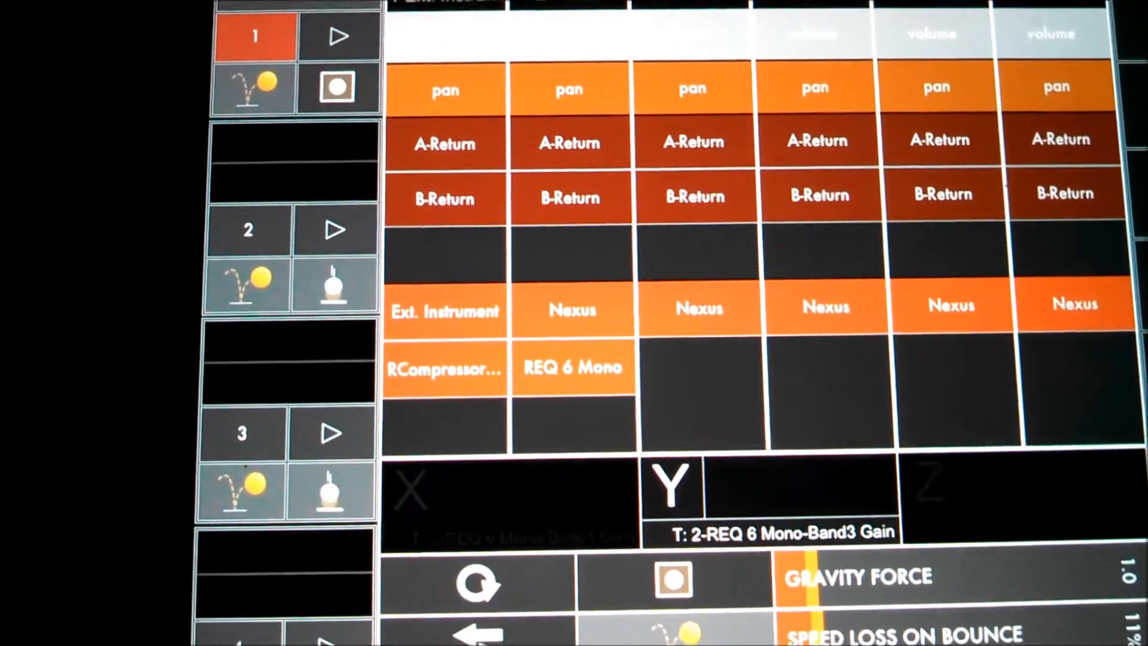